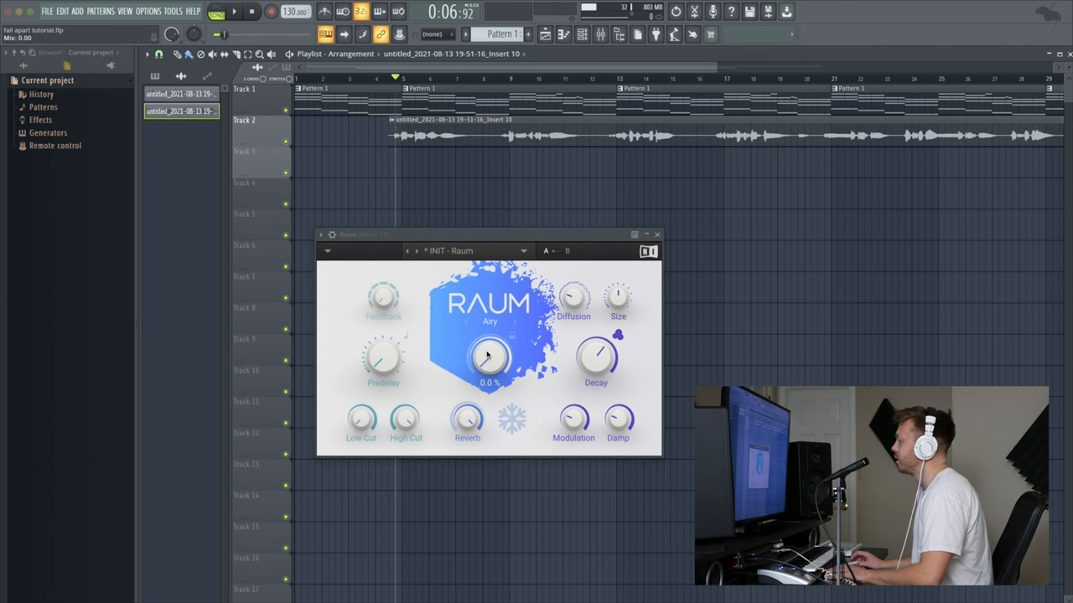
Audition the Raum Mix amount, raising it toward half and easing it back to about 29%
{"action": "left_click", "coordinate": [233, 11]}
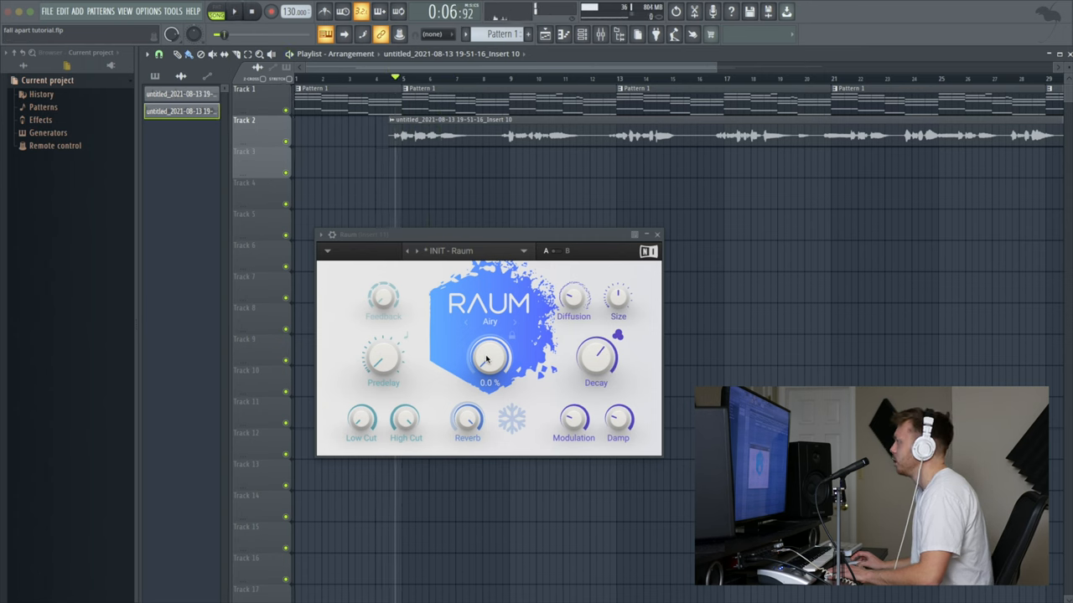
{"action": "left_click_drag", "start_coordinate": [489, 355], "coordinate": [489, 332]}
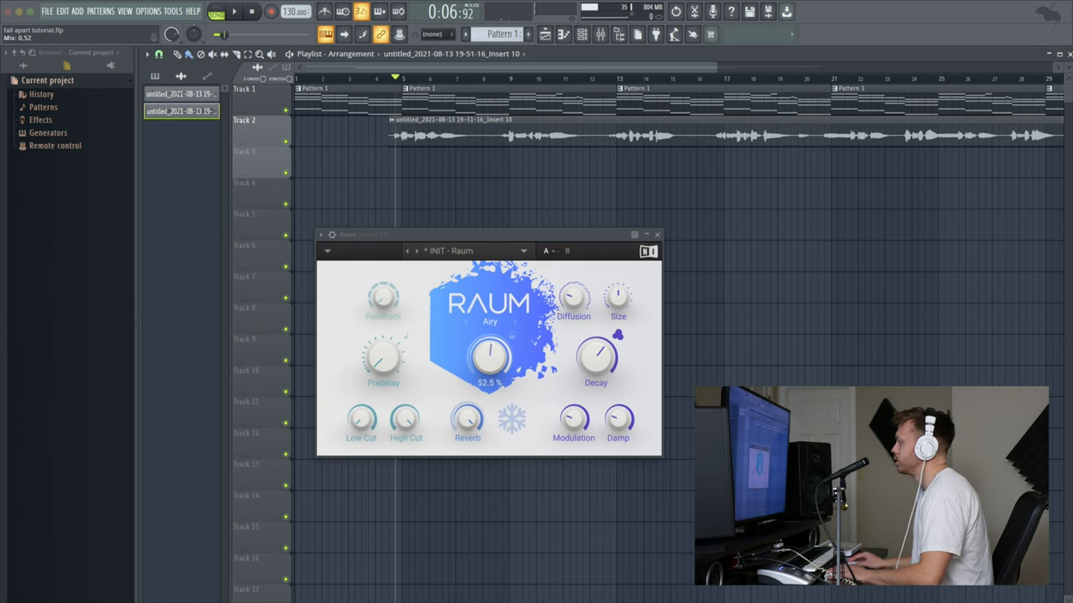
{"action": "left_click_drag", "start_coordinate": [489, 355], "coordinate": [490, 365]}
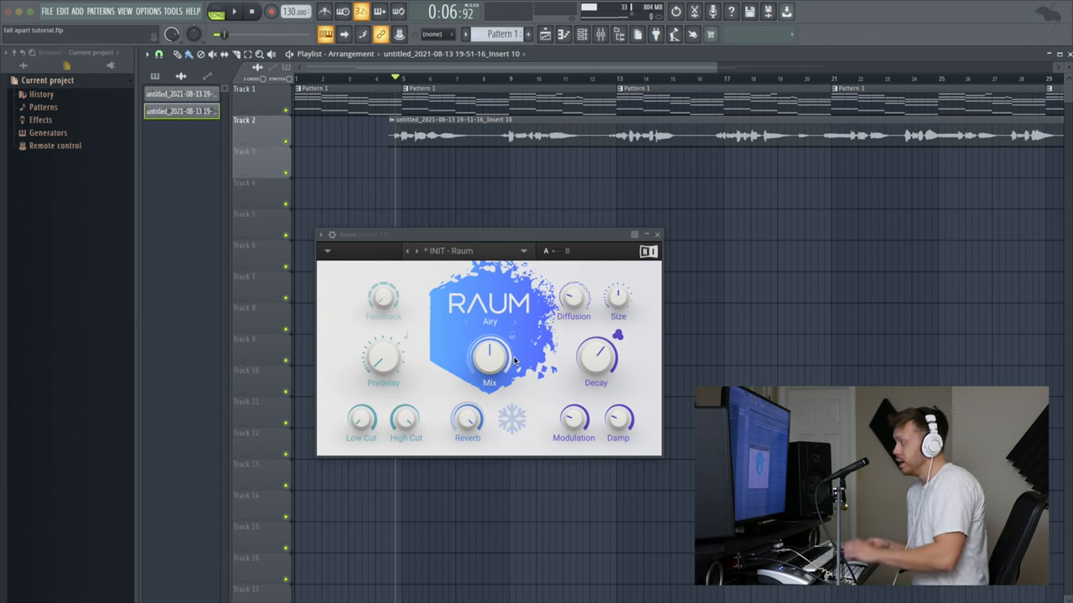
{"action": "left_click_drag", "start_coordinate": [489, 355], "coordinate": [490, 361]}
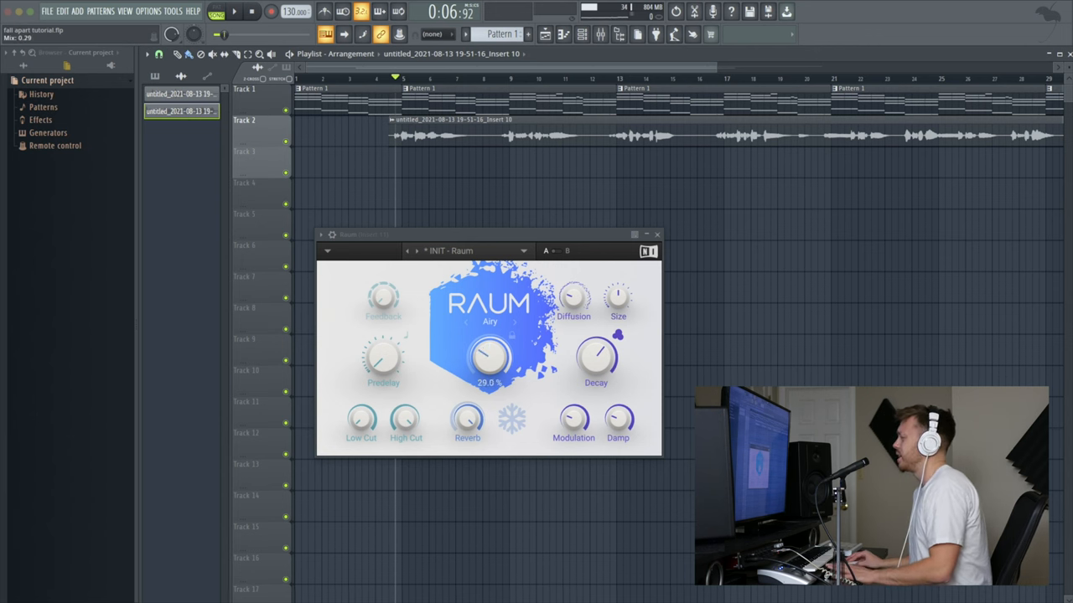
{"action": "left_click_drag", "start_coordinate": [490, 358], "coordinate": [489, 368]}
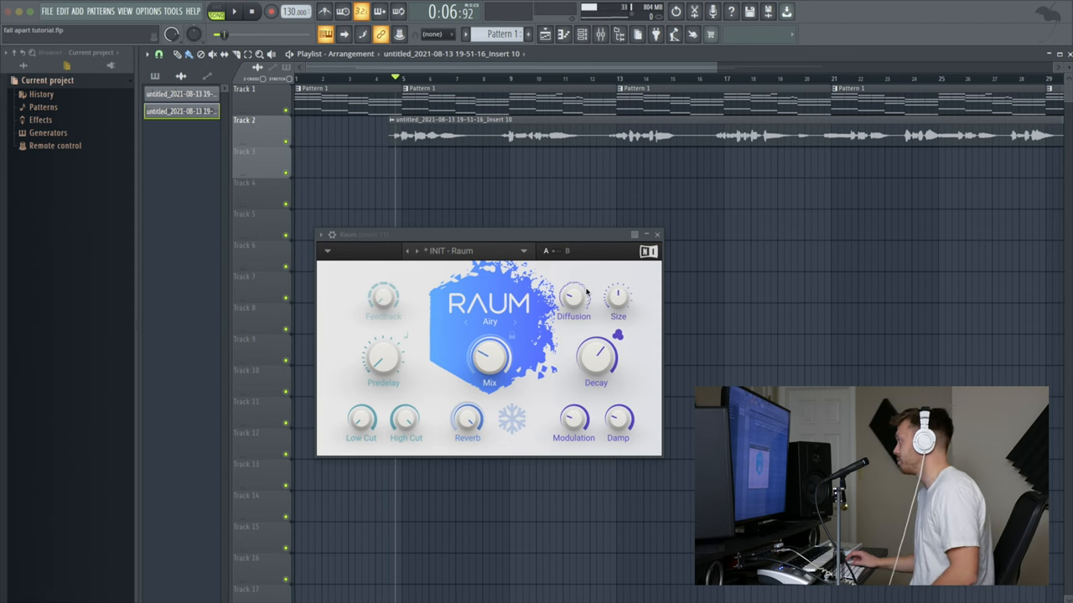
Nudge the plugin window up and settle the Mix near 27.5%
{"action": "left_click_drag", "start_coordinate": [486, 235], "coordinate": [486, 177]}
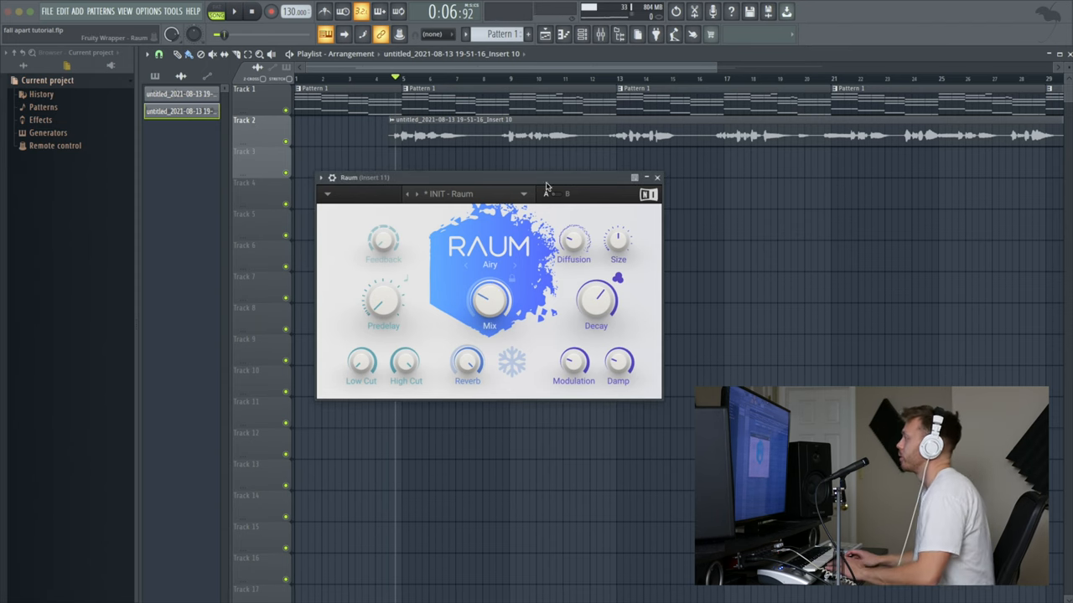
{"action": "left_click_drag", "start_coordinate": [490, 301], "coordinate": [489, 300]}
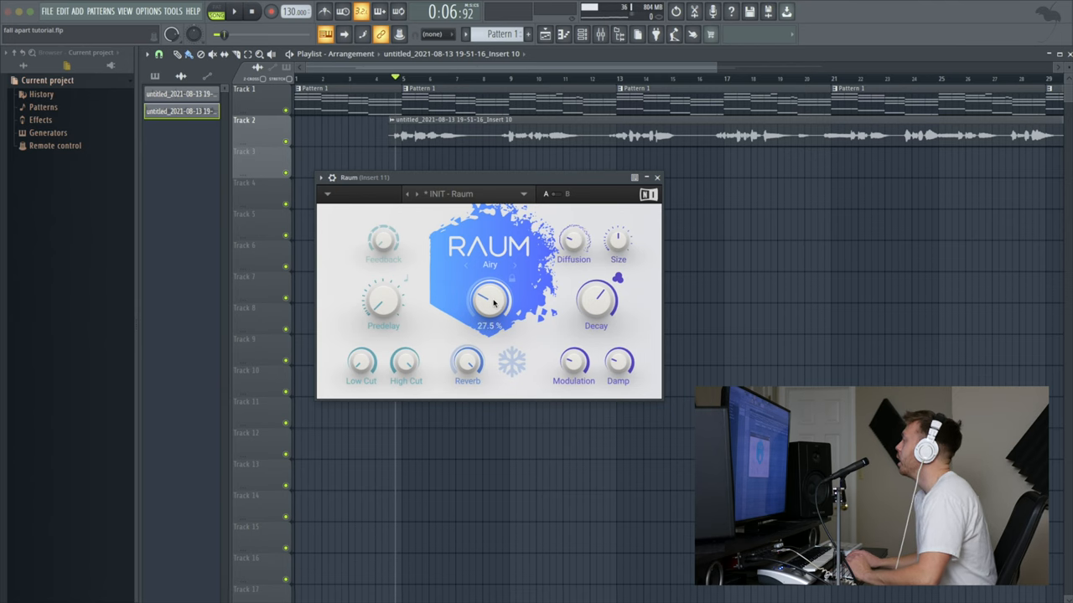
{"action": "left_click_drag", "start_coordinate": [489, 300], "coordinate": [490, 285]}
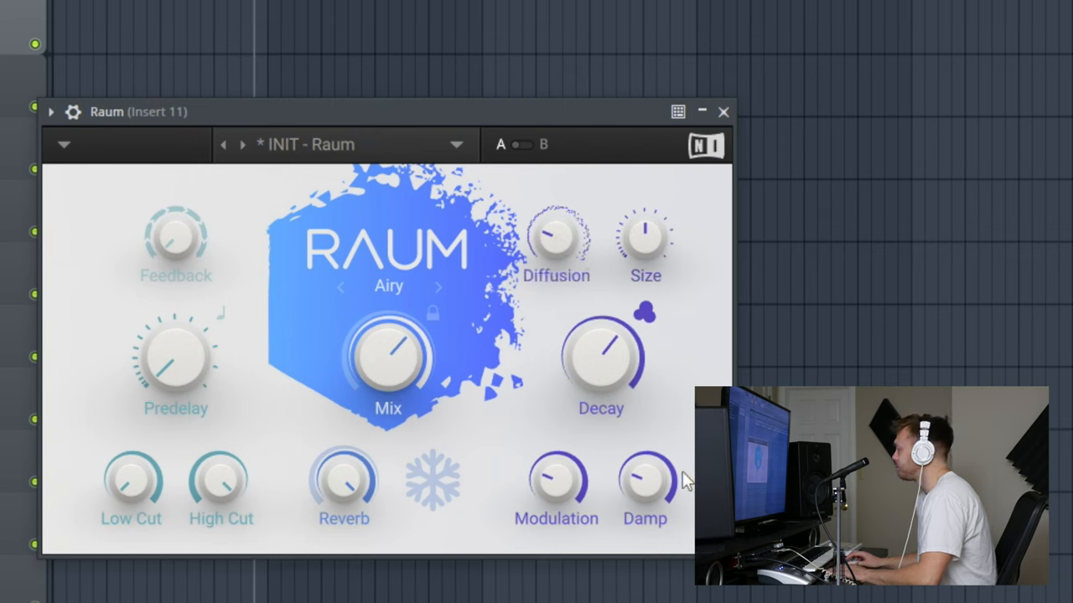
{"action": "mouse_move", "coordinate": [607, 258]}
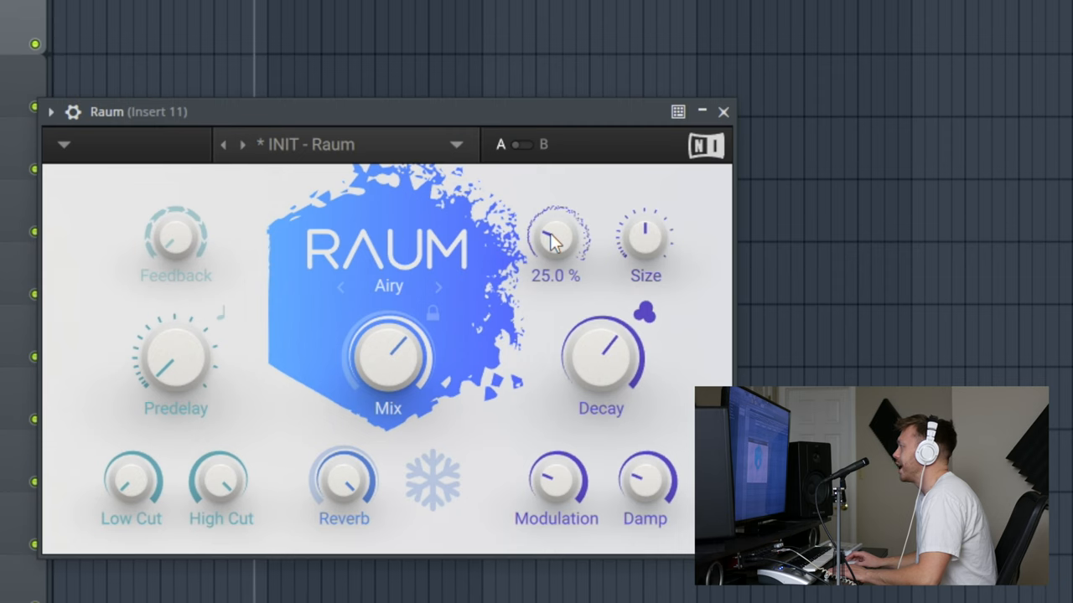
Set Diffusion to 40% after trying 100%, and sweep the room Size between 0% and 50%
{"action": "left_click_drag", "start_coordinate": [555, 235], "coordinate": [555, 268]}
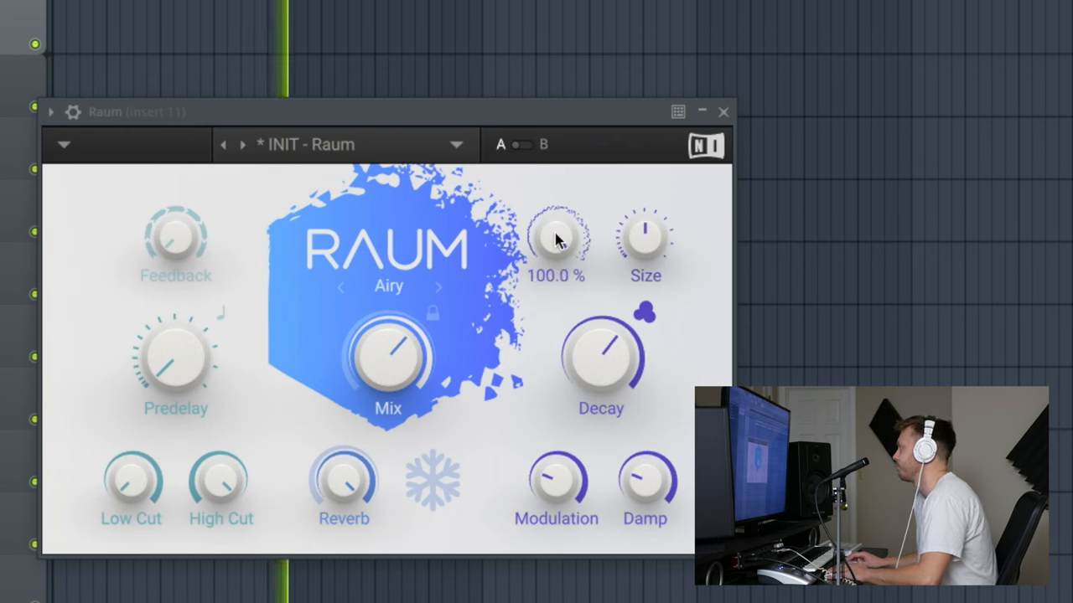
{"action": "left_click_drag", "start_coordinate": [557, 232], "coordinate": [557, 260]}
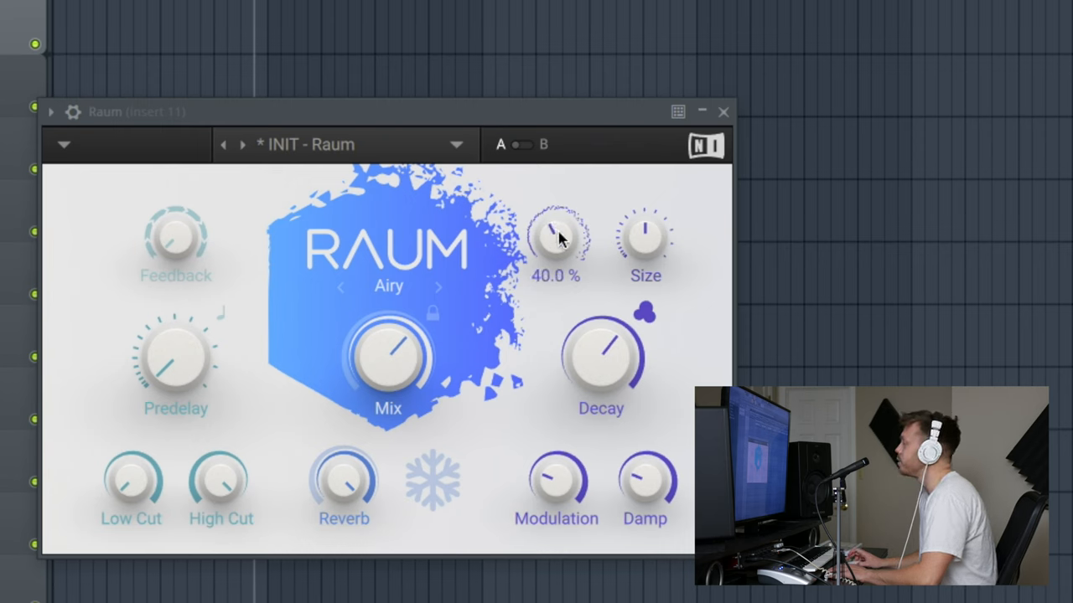
{"action": "left_click_drag", "start_coordinate": [645, 235], "coordinate": [646, 210]}
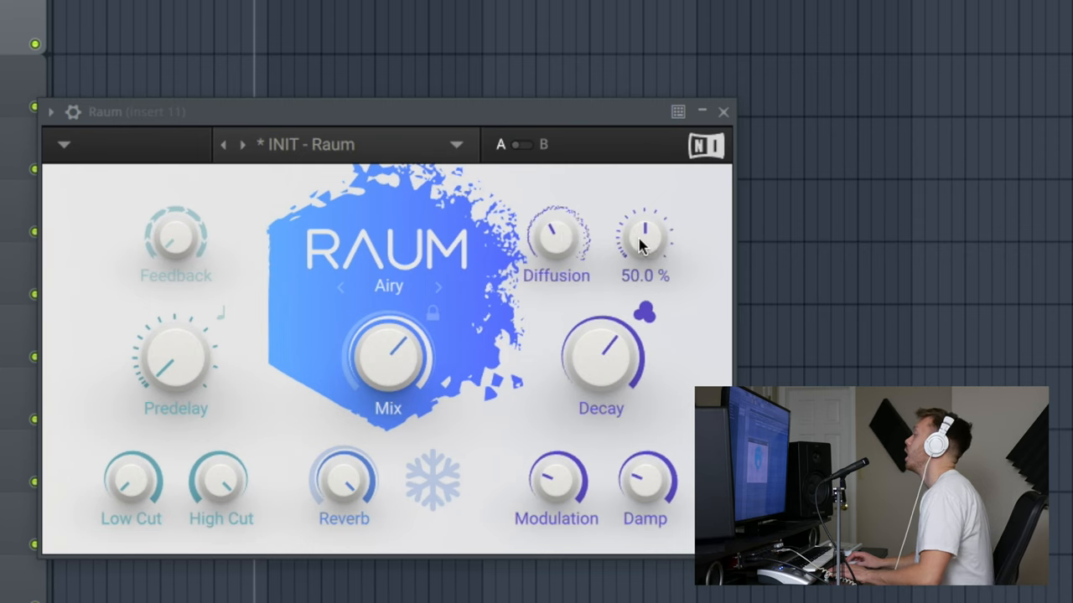
{"action": "left_click_drag", "start_coordinate": [643, 233], "coordinate": [644, 260]}
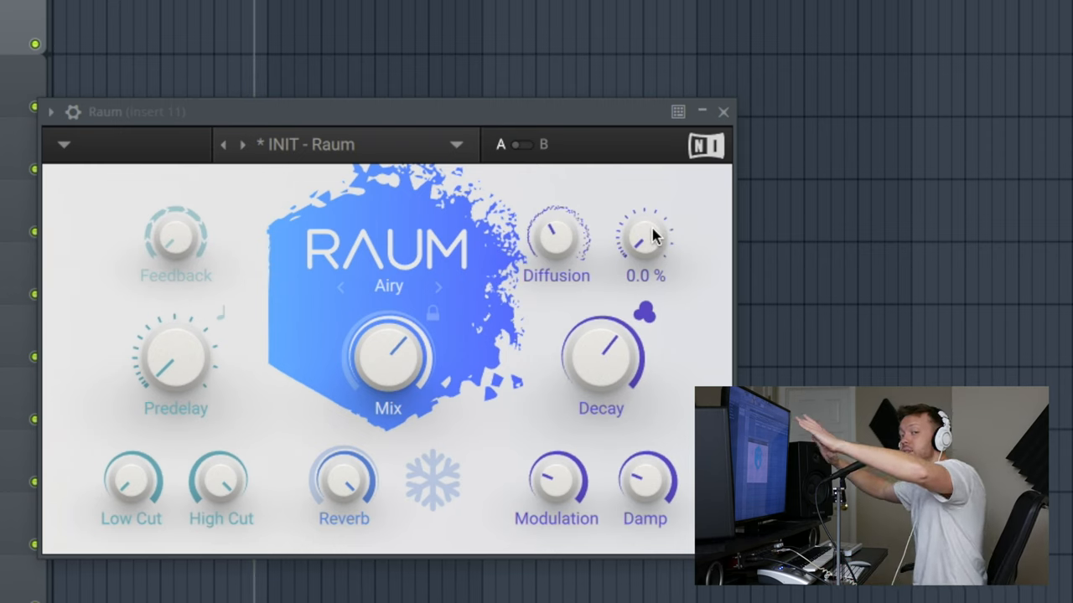
{"action": "left_click_drag", "start_coordinate": [645, 235], "coordinate": [645, 201]}
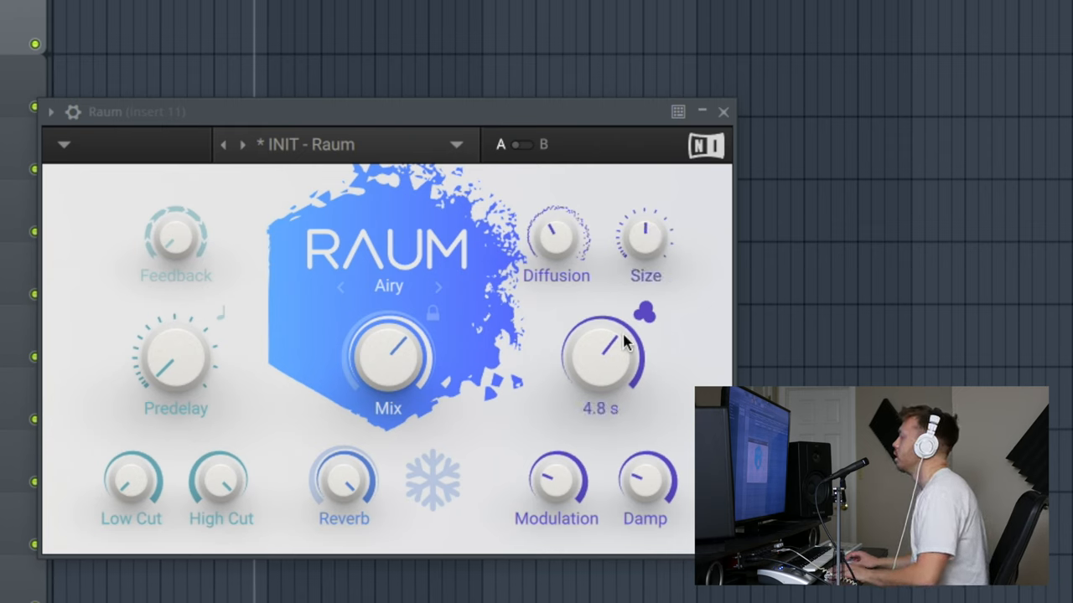
Sweep the Decay to 28 s and then up to 113 seconds, using the icon beside Decay
{"action": "left_click_drag", "start_coordinate": [600, 352], "coordinate": [600, 368]}
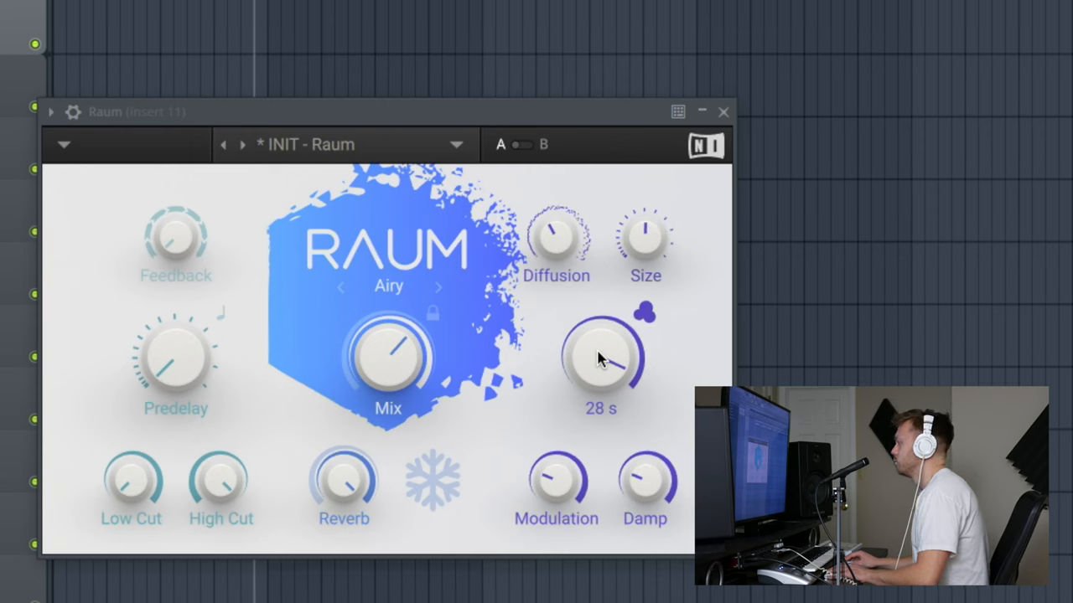
{"action": "left_click_drag", "start_coordinate": [600, 355], "coordinate": [600, 336]}
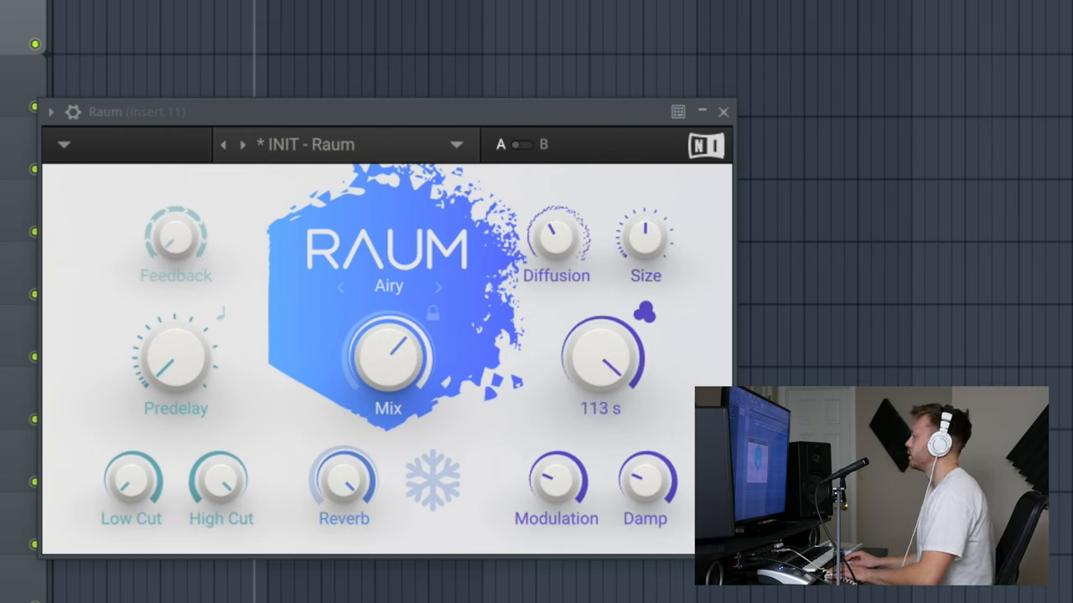
{"action": "left_click", "coordinate": [644, 312]}
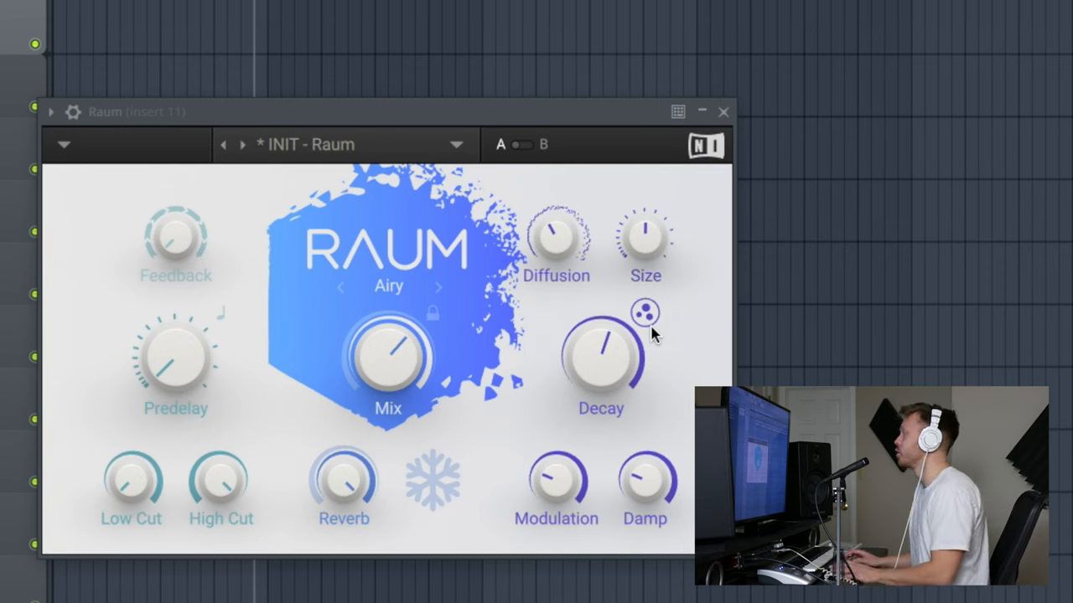
{"action": "mouse_move", "coordinate": [561, 312]}
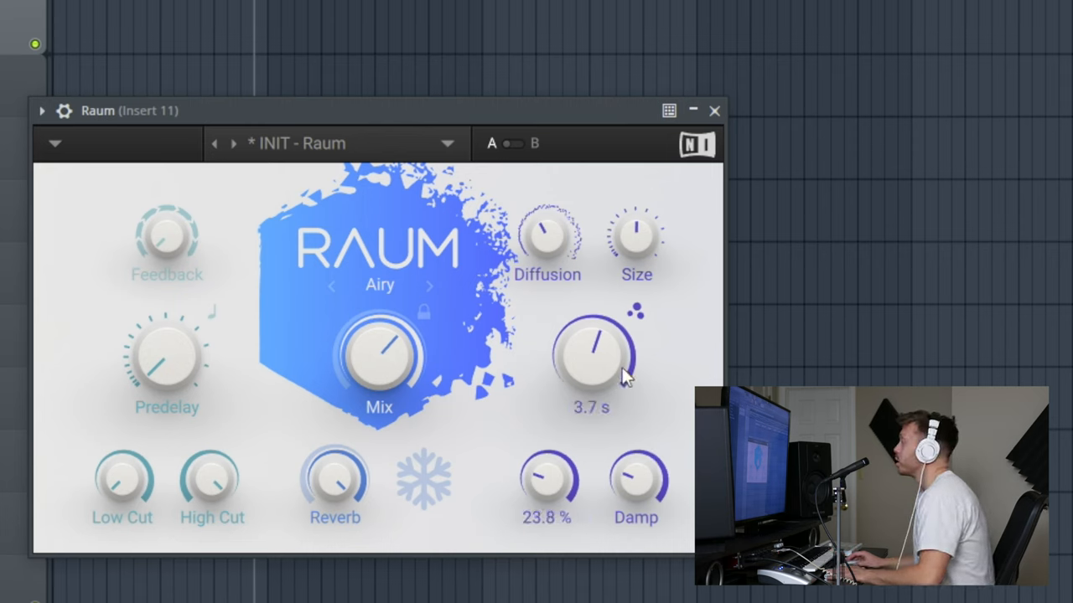
Raise Mix to 73.5%, bring Modulation from 100% down to about half, and set Damp to 25%
{"action": "left_click_drag", "start_coordinate": [594, 352], "coordinate": [593, 336]}
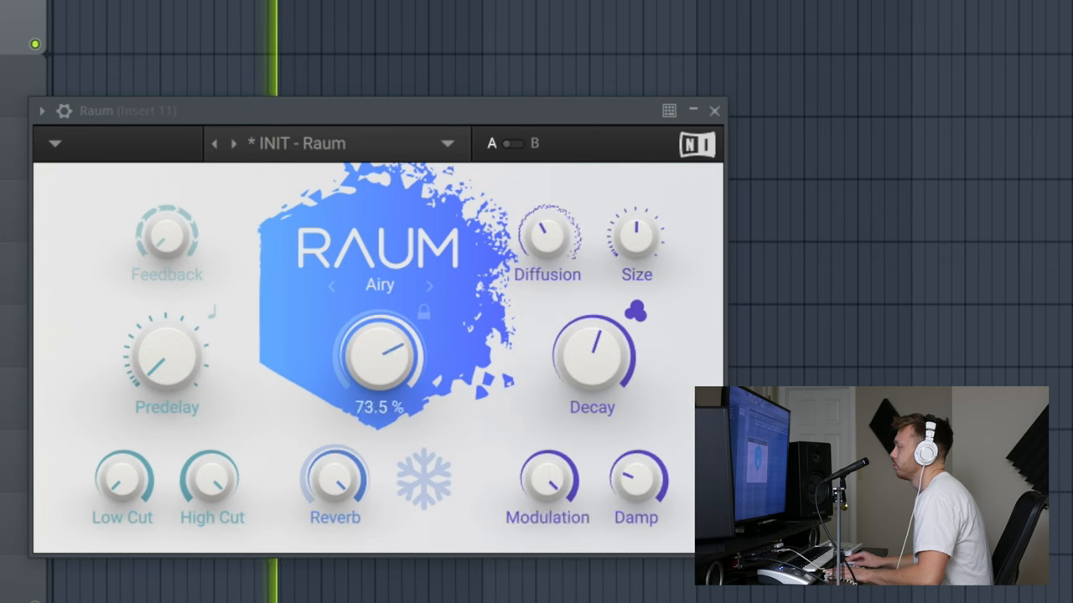
{"action": "left_click_drag", "start_coordinate": [378, 360], "coordinate": [379, 335]}
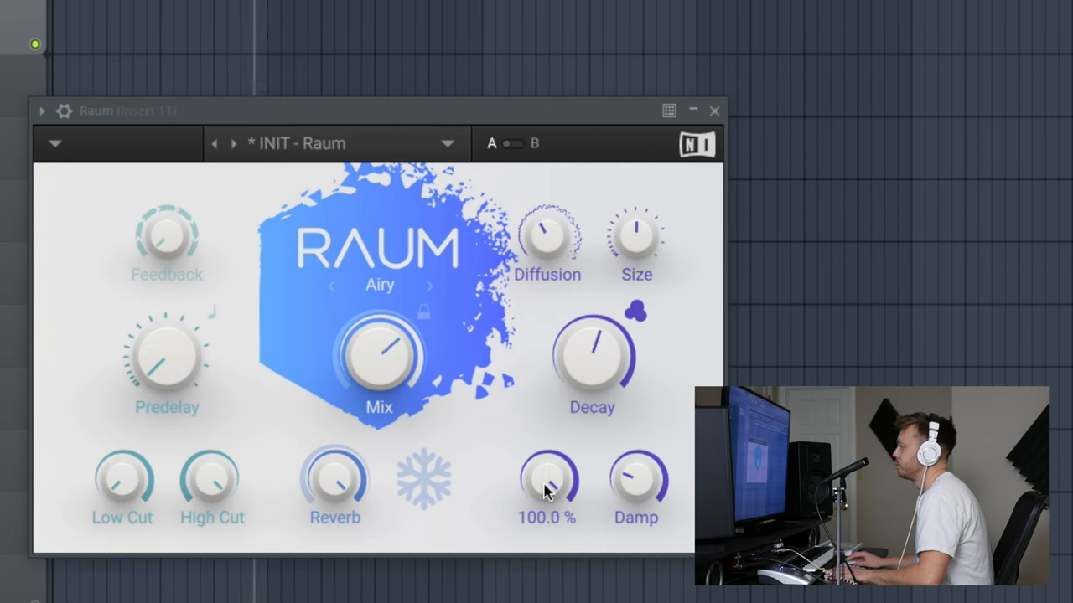
{"action": "left_click_drag", "start_coordinate": [546, 477], "coordinate": [546, 503]}
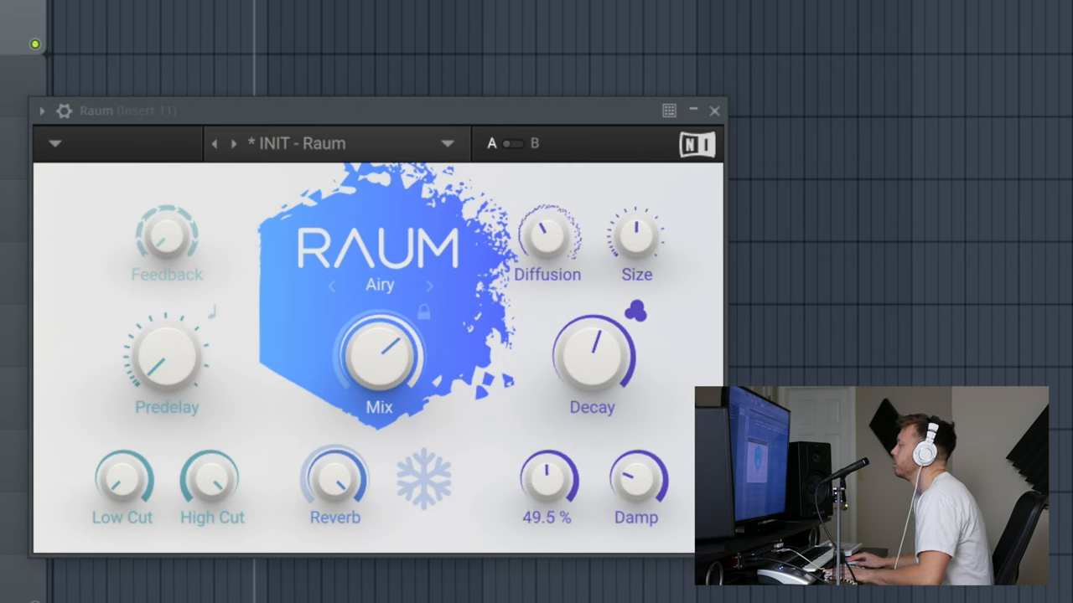
{"action": "left_click_drag", "start_coordinate": [546, 477], "coordinate": [546, 453]}
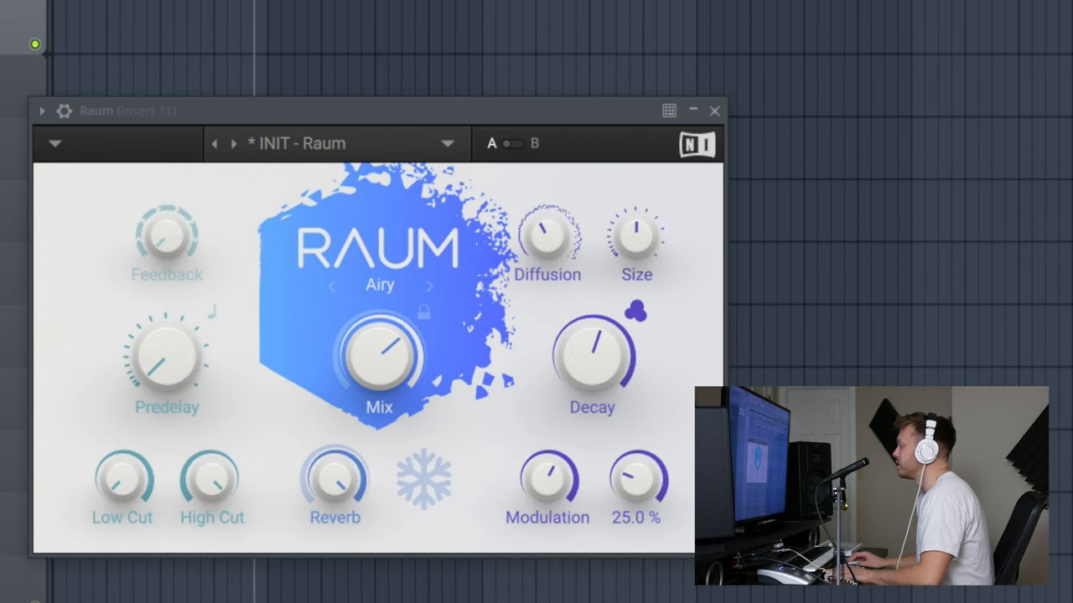
Try Damp at 100% and settle the Mix at 61.5%
{"action": "left_click_drag", "start_coordinate": [636, 483], "coordinate": [637, 466]}
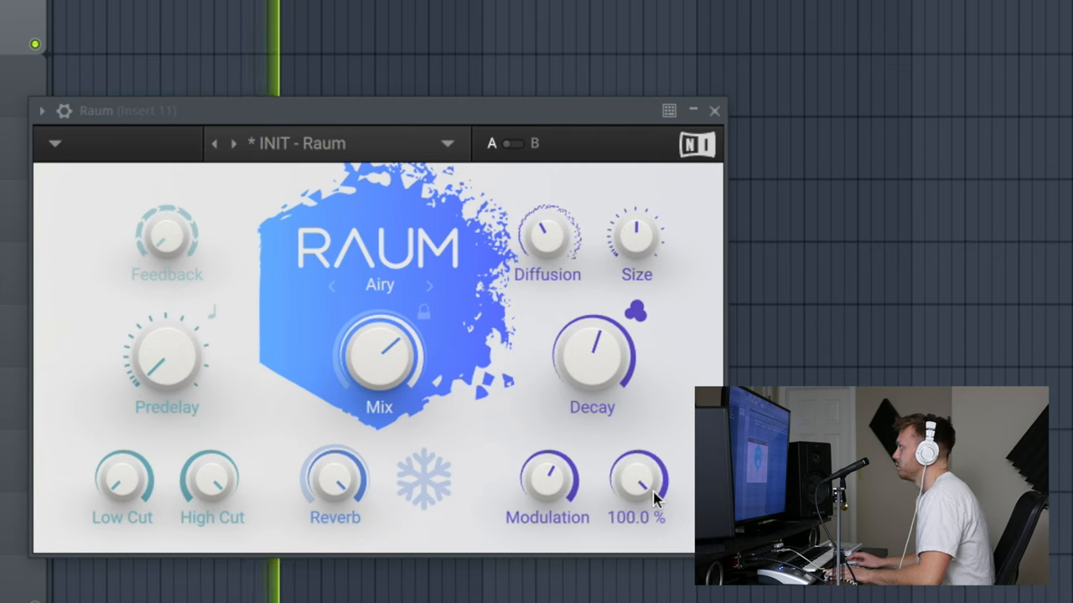
{"action": "left_click_drag", "start_coordinate": [637, 477], "coordinate": [637, 503]}
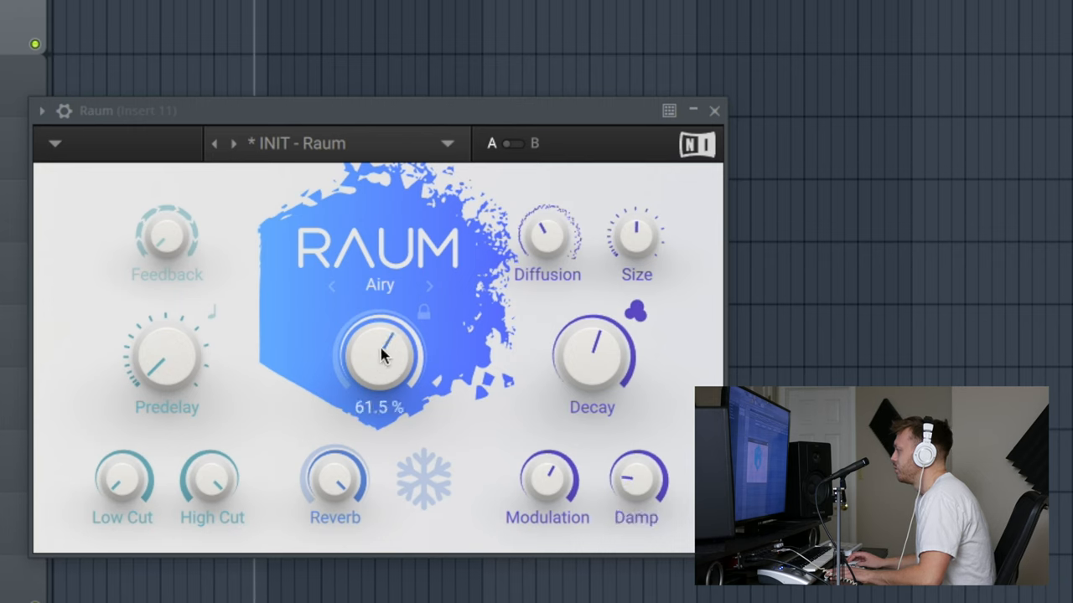
{"action": "left_click_drag", "start_coordinate": [379, 355], "coordinate": [379, 347]}
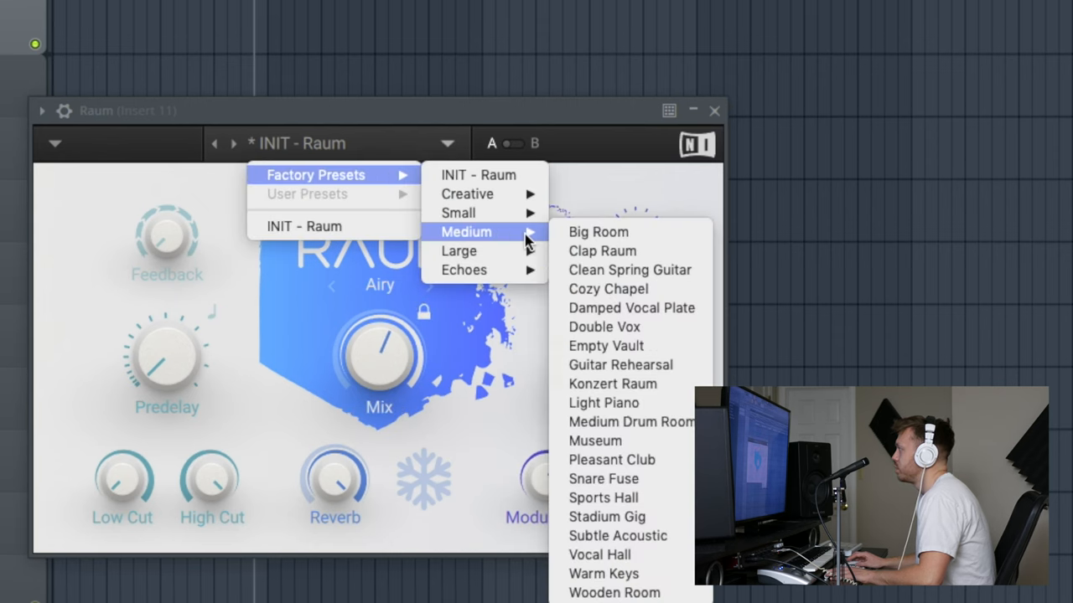
{"action": "mouse_move", "coordinate": [344, 369]}
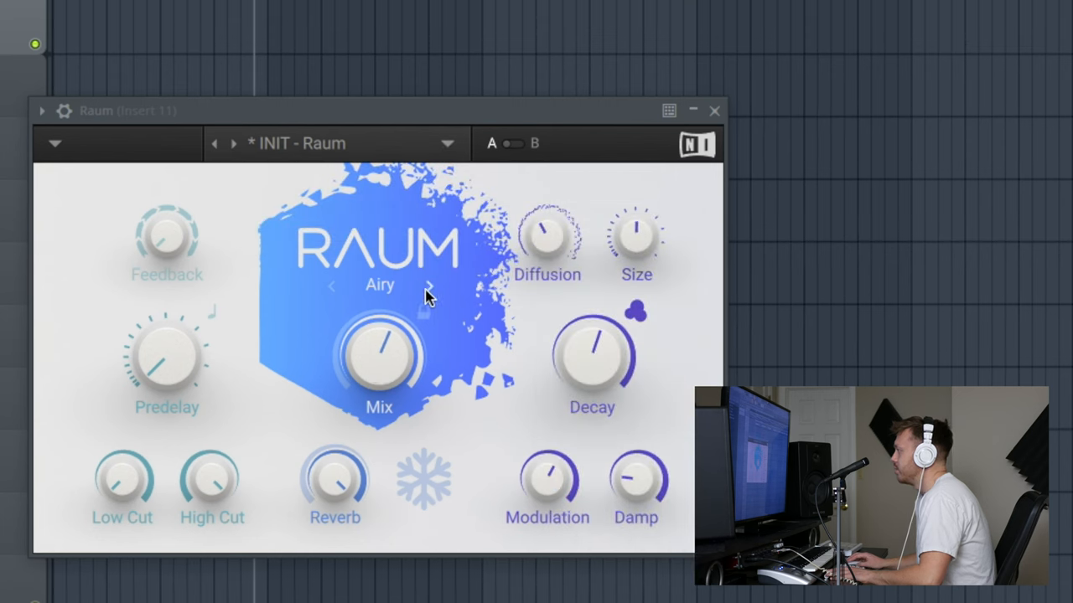
{"action": "left_click", "coordinate": [430, 285]}
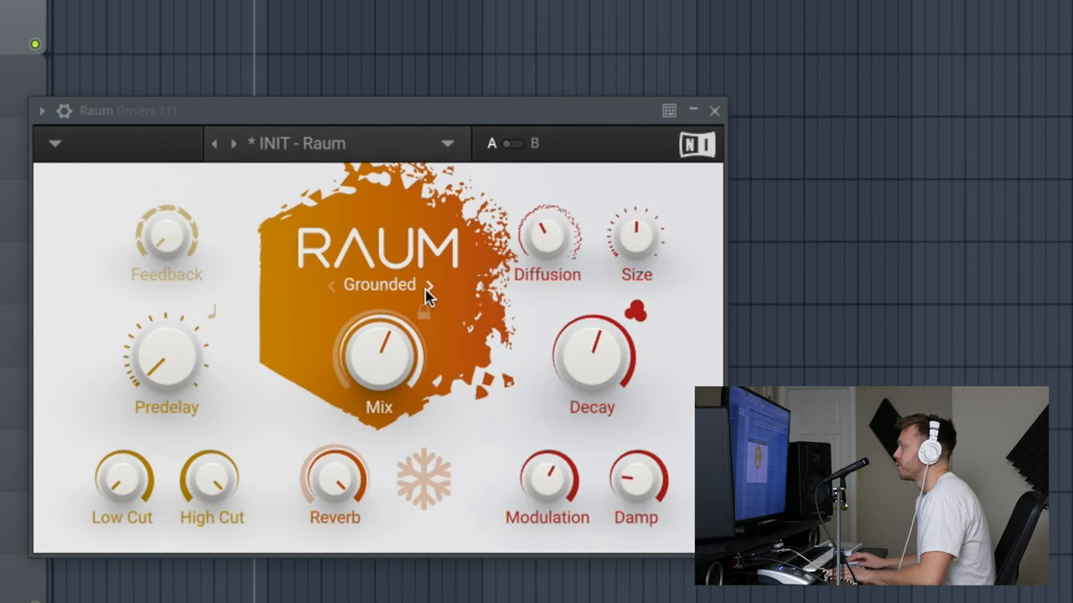
{"action": "left_click", "coordinate": [429, 285]}
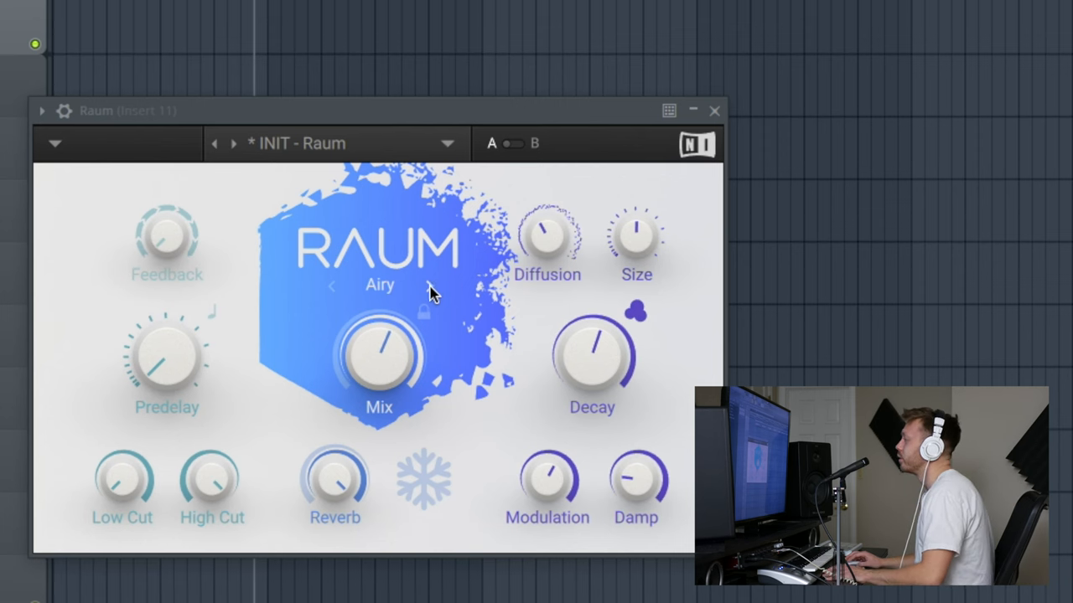
{"action": "left_click", "coordinate": [429, 285]}
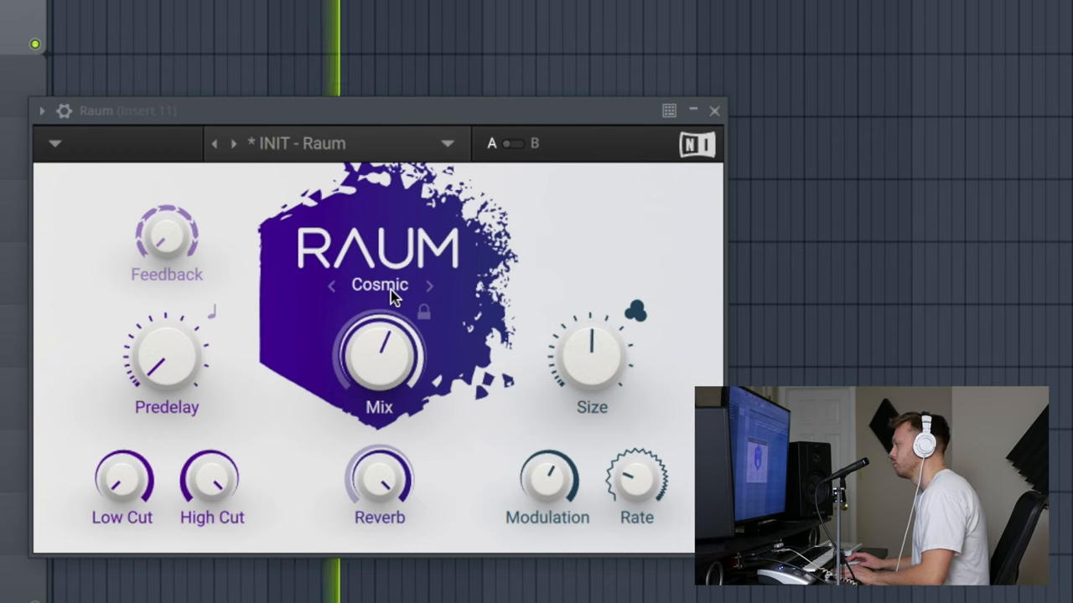
{"action": "mouse_move", "coordinate": [484, 399]}
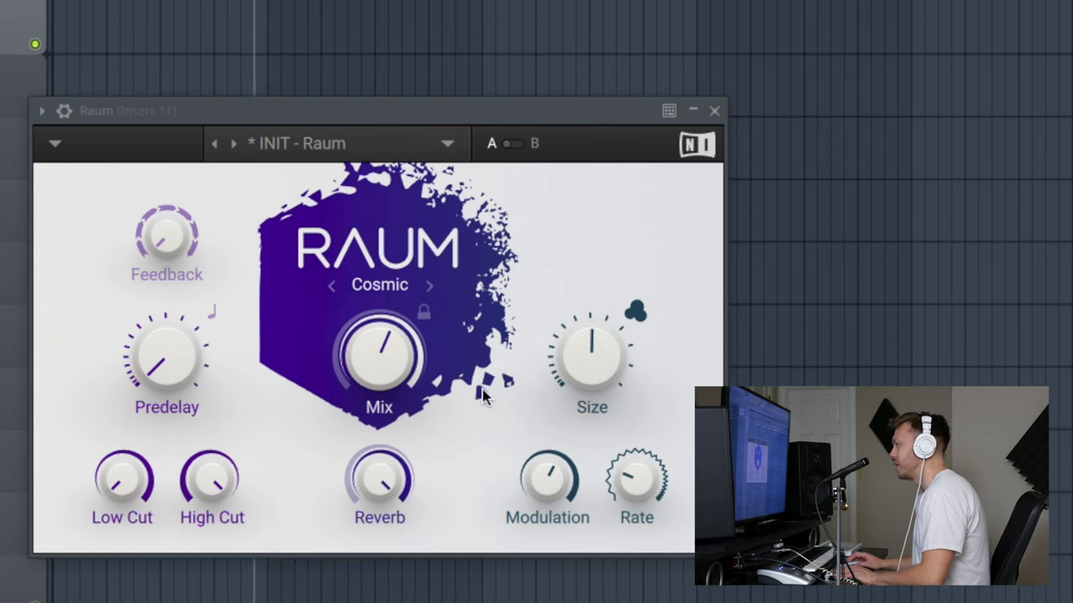
{"action": "mouse_move", "coordinate": [459, 434]}
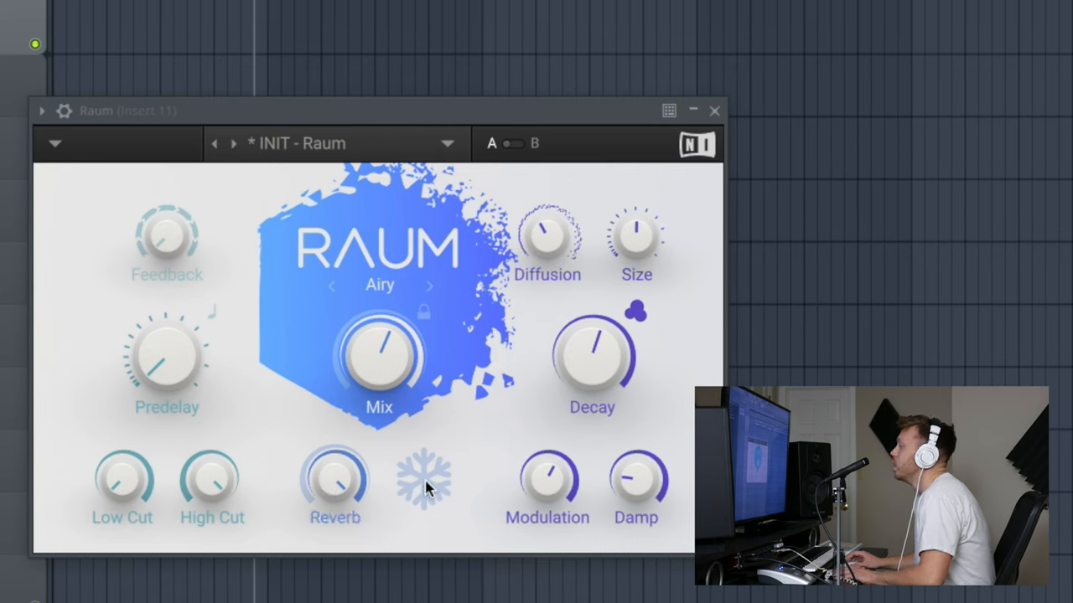
Toggle the snowflake Freeze several times, leaving the reverb tail frozen
{"action": "left_click", "coordinate": [424, 479]}
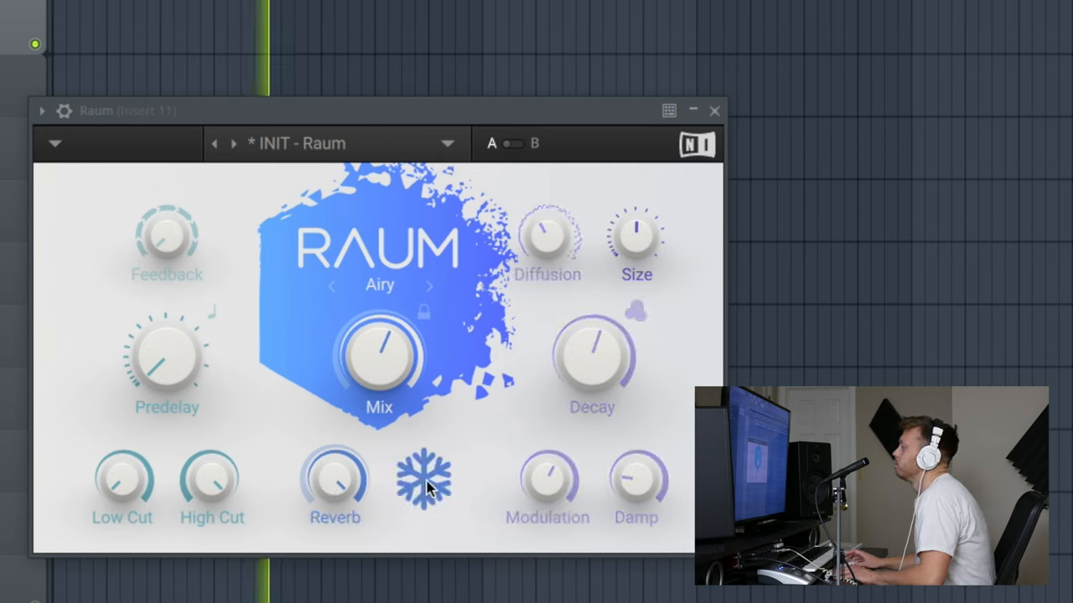
{"action": "left_click", "coordinate": [422, 480]}
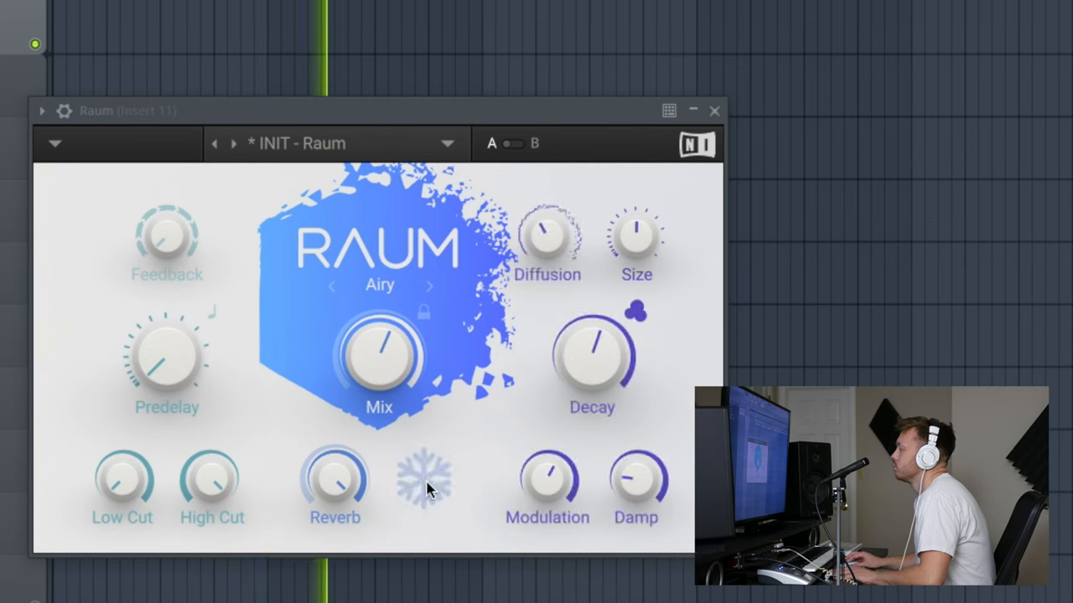
{"action": "left_click", "coordinate": [424, 479]}
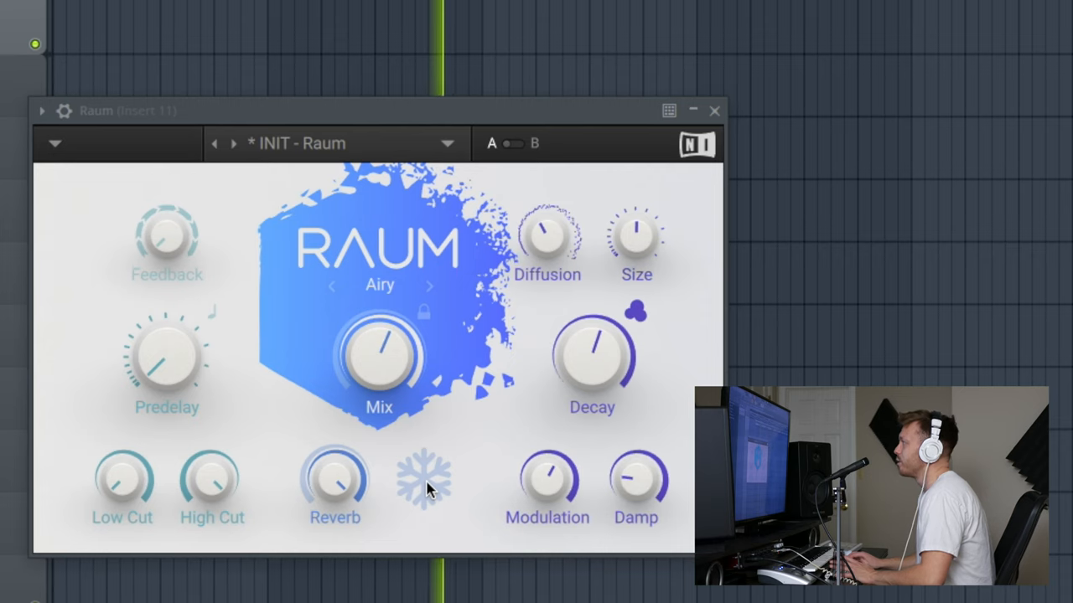
{"action": "left_click", "coordinate": [423, 478]}
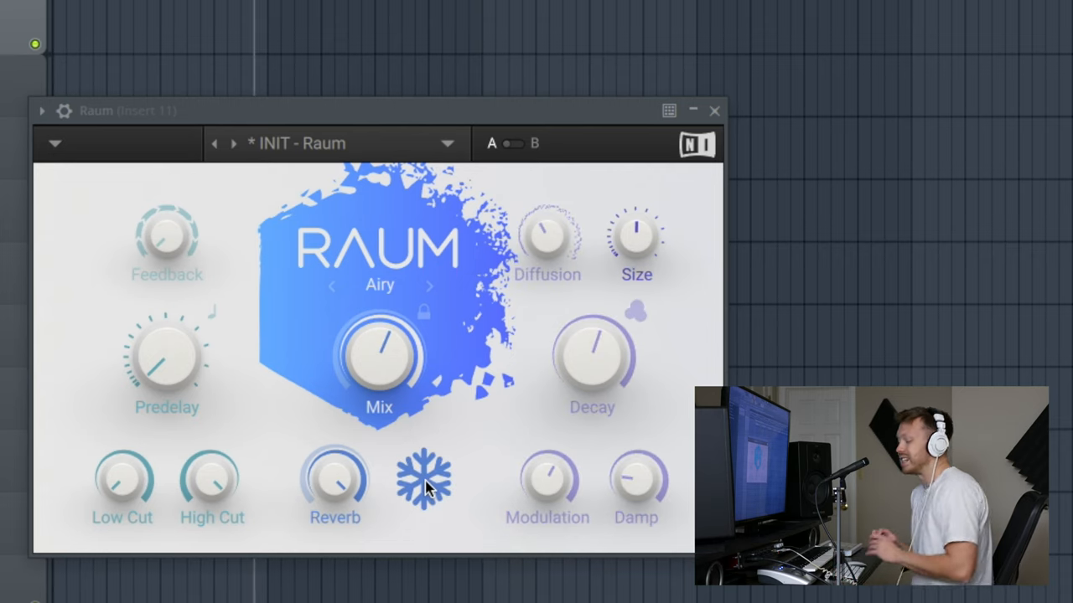
{"action": "left_click", "coordinate": [422, 480]}
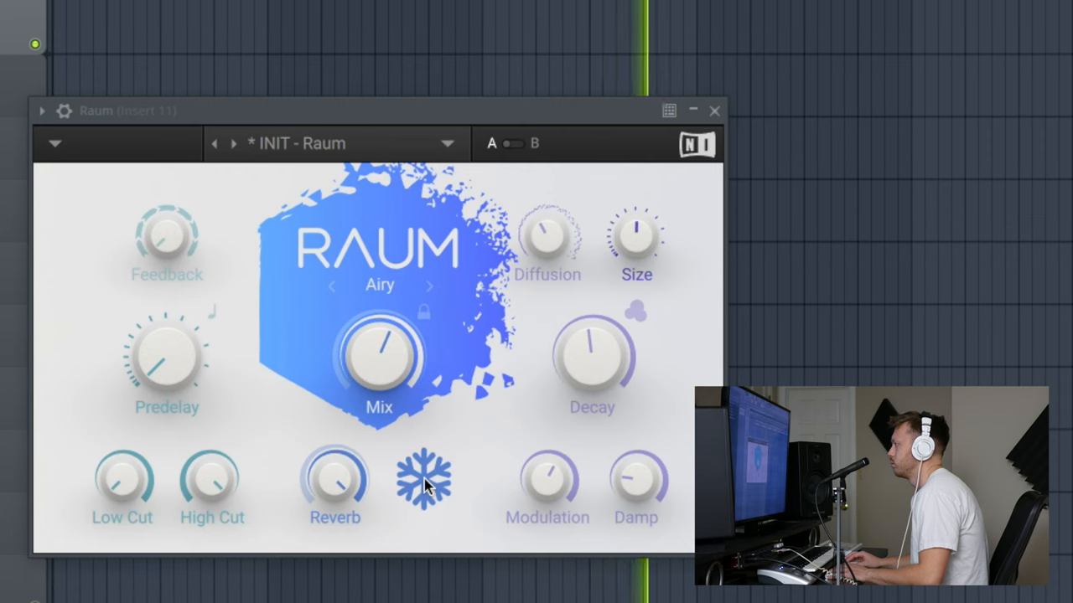
Turn Freeze off and sweep the Predelay from a short time through 53 ms up past 168 ms
{"action": "left_click", "coordinate": [424, 480]}
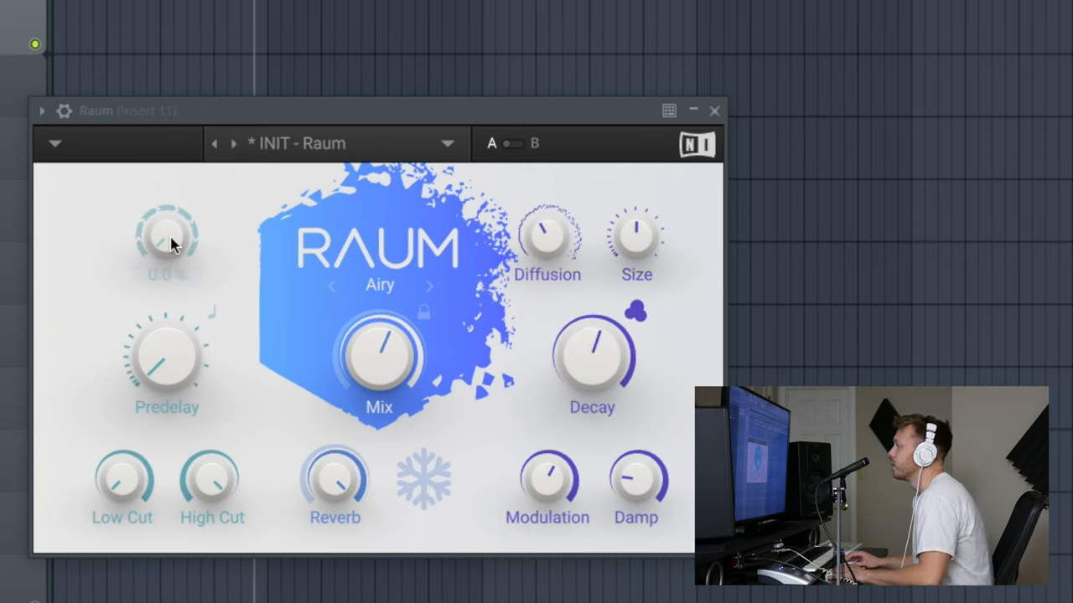
{"action": "left_click_drag", "start_coordinate": [166, 238], "coordinate": [171, 218]}
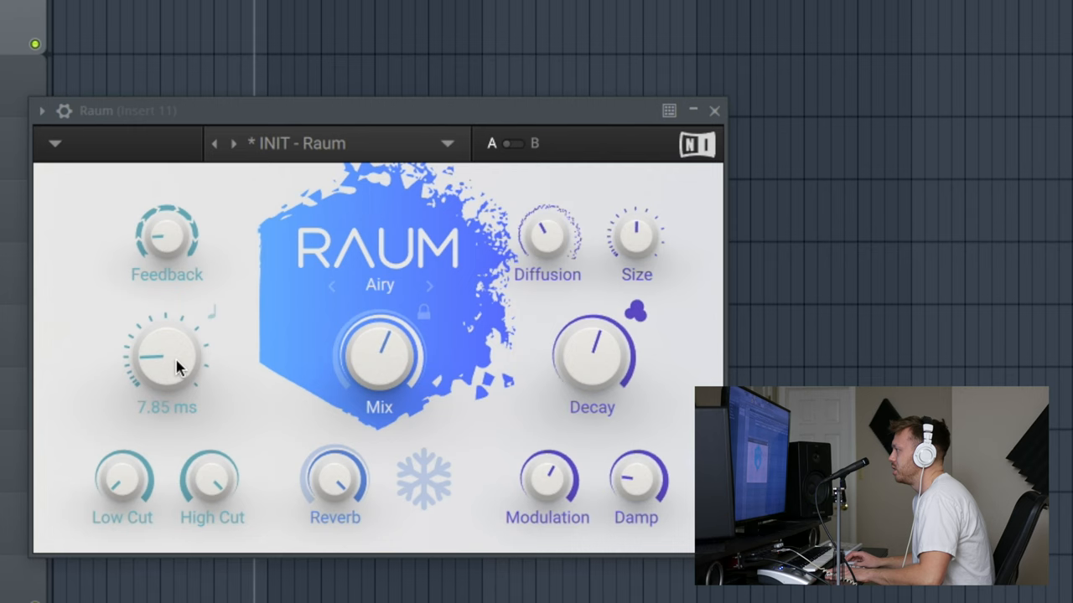
{"action": "left_click_drag", "start_coordinate": [168, 356], "coordinate": [181, 347]}
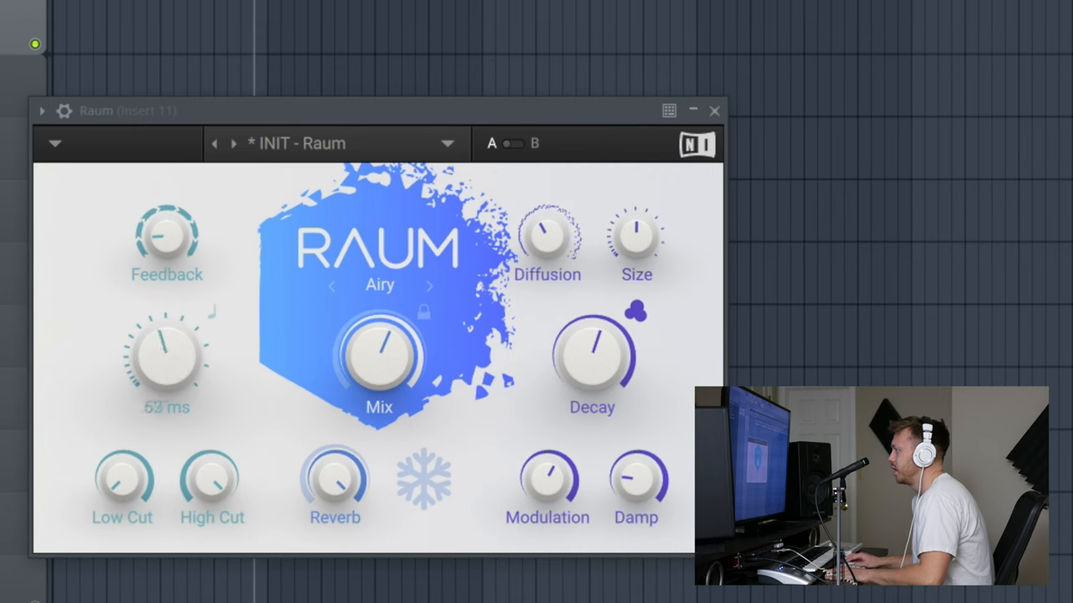
{"action": "left_click_drag", "start_coordinate": [167, 352], "coordinate": [176, 332]}
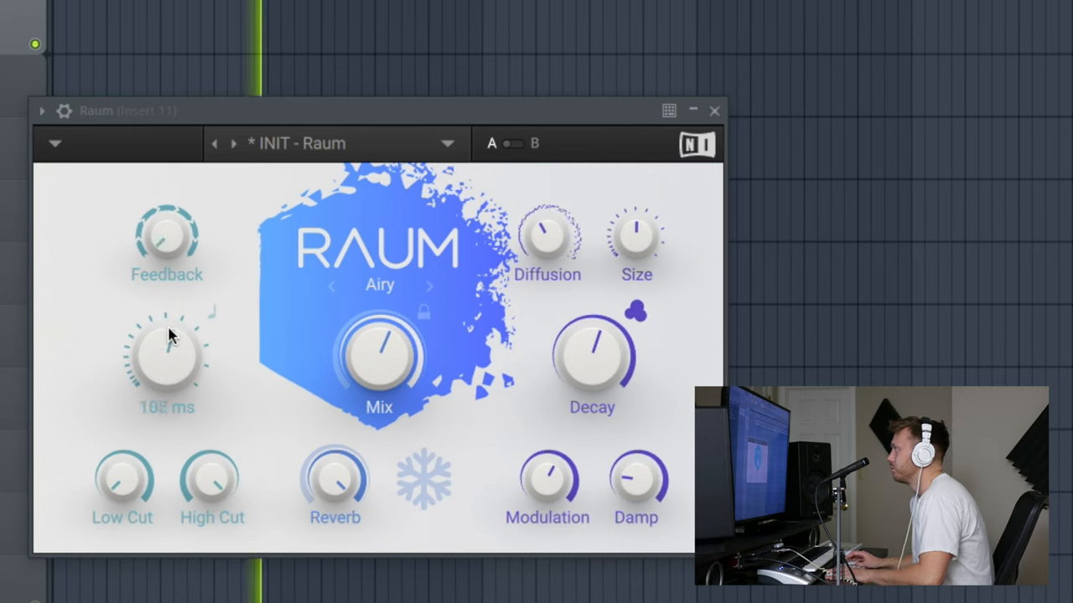
{"action": "left_click_drag", "start_coordinate": [167, 352], "coordinate": [171, 335]}
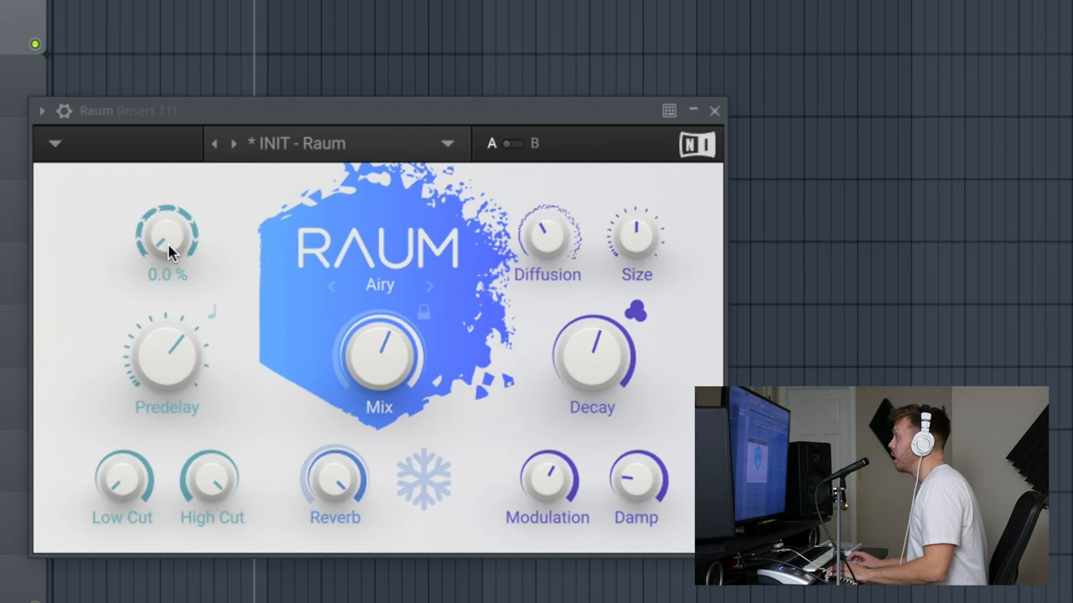
Set Low Cut to -14.90 dB, Feedback to 82.0% and Decay to 4.7 s
{"action": "left_click_drag", "start_coordinate": [168, 235], "coordinate": [176, 218]}
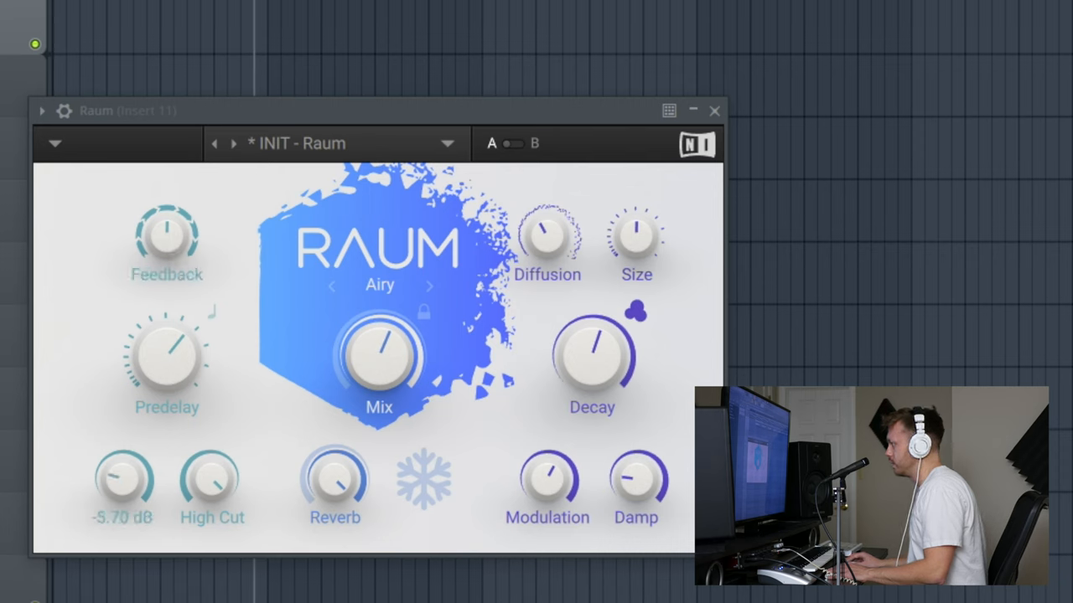
{"action": "left_click_drag", "start_coordinate": [122, 478], "coordinate": [123, 452]}
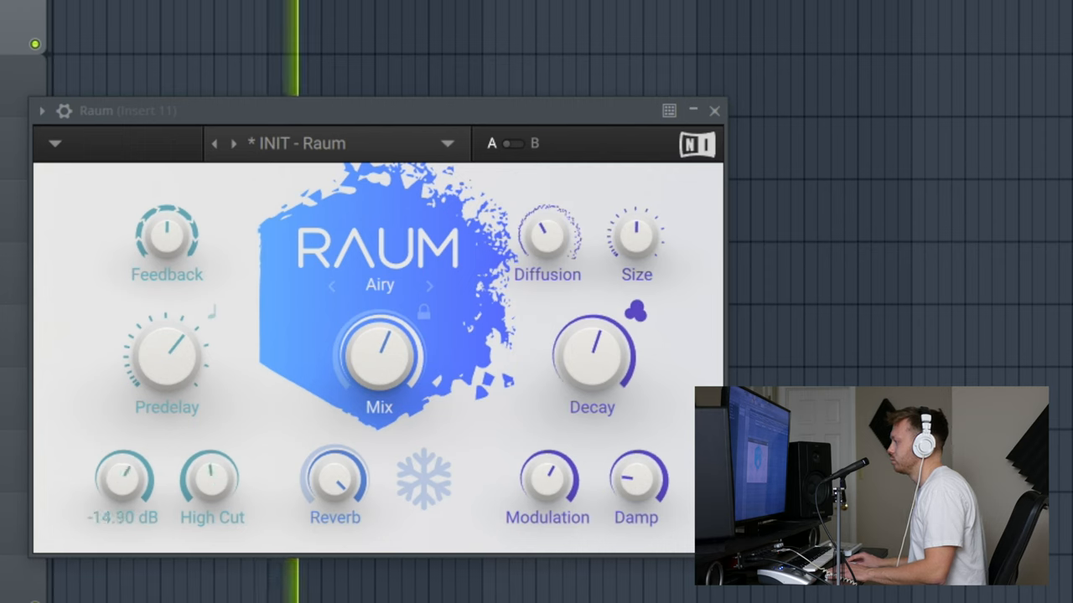
{"action": "left_click_drag", "start_coordinate": [168, 243], "coordinate": [171, 221]}
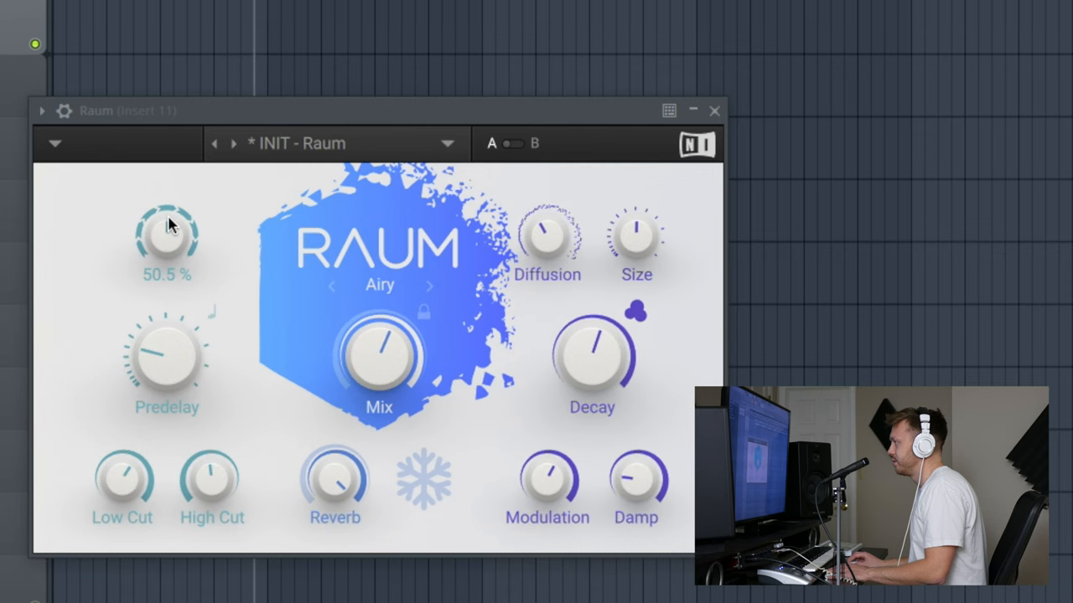
{"action": "left_click_drag", "start_coordinate": [168, 231], "coordinate": [167, 205]}
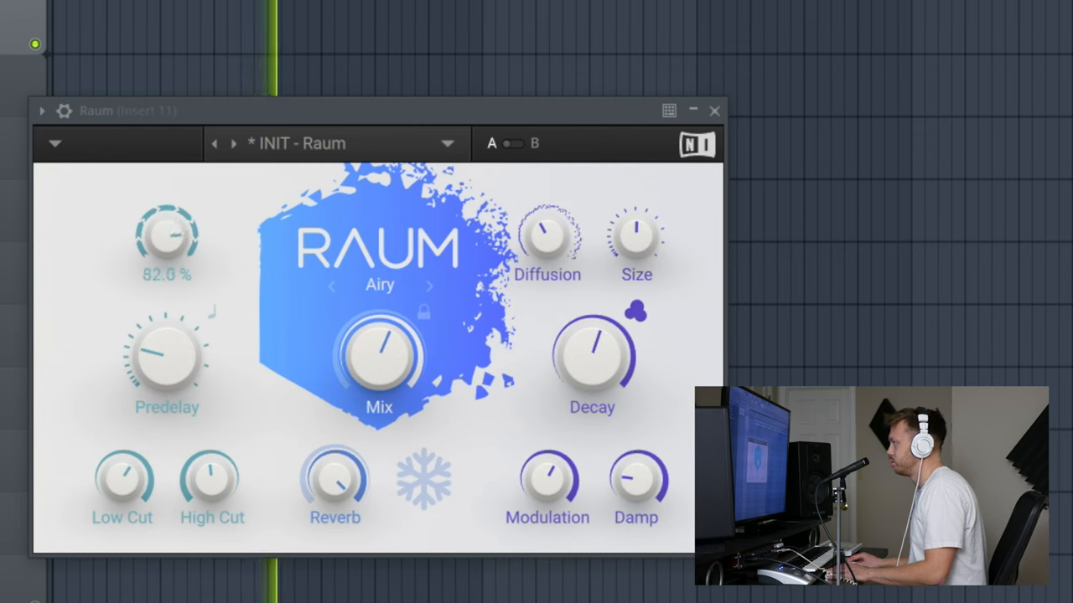
{"action": "left_click_drag", "start_coordinate": [165, 234], "coordinate": [166, 226]}
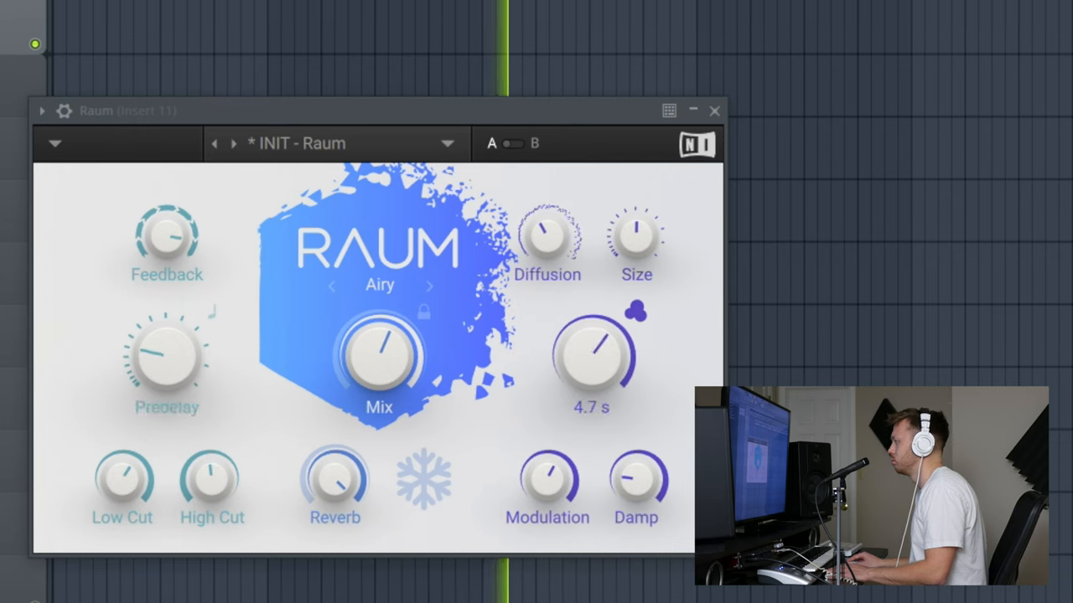
Lengthen the Decay to 6.2 s and close the Raum window to show the mixer
{"action": "left_click_drag", "start_coordinate": [590, 347], "coordinate": [600, 331]}
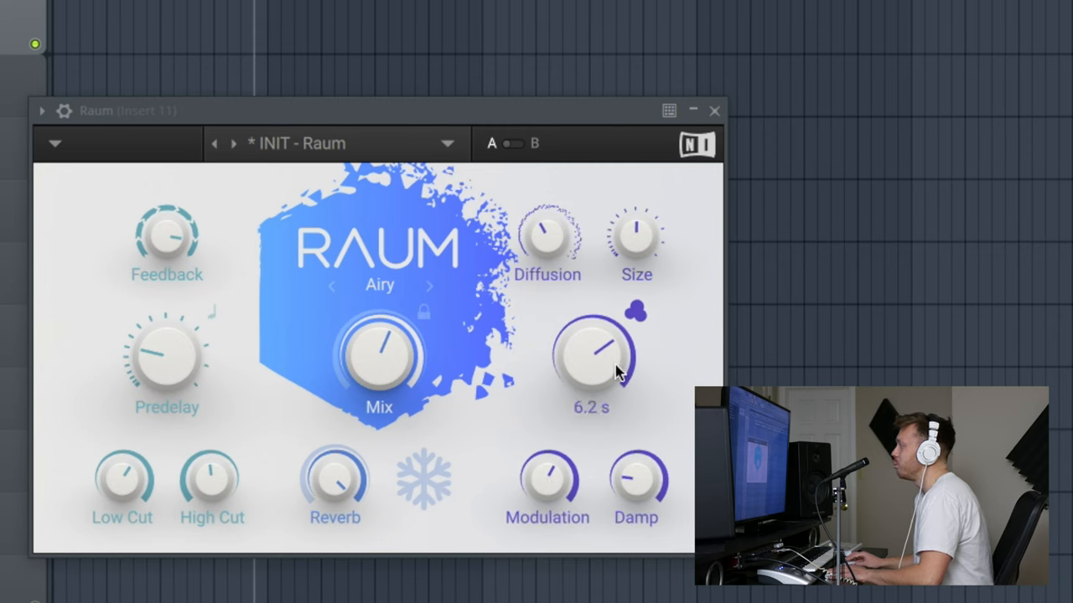
{"action": "mouse_move", "coordinate": [616, 378]}
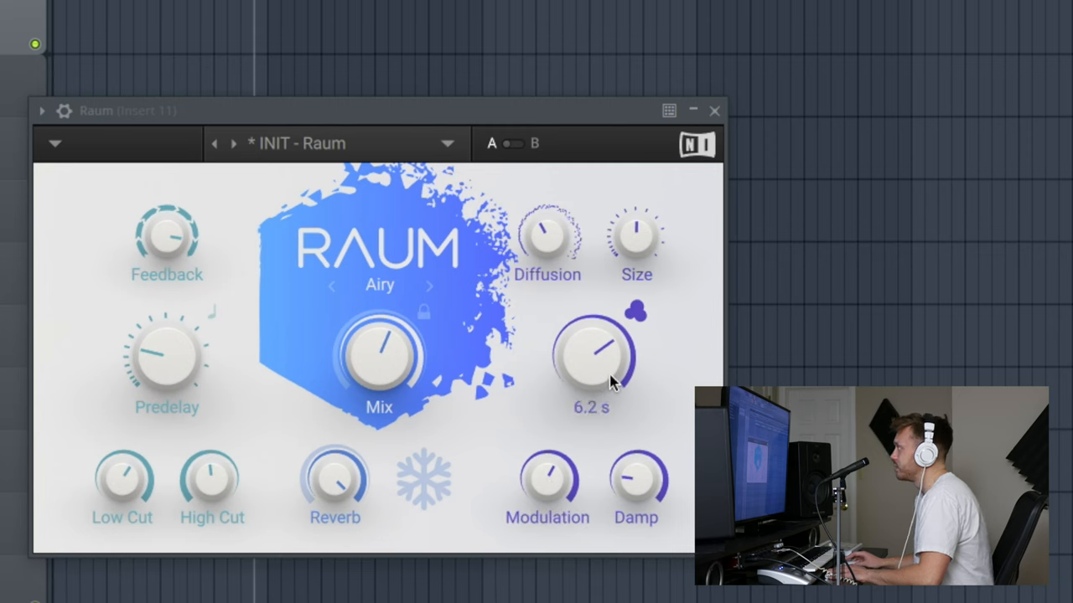
{"action": "mouse_move", "coordinate": [620, 386]}
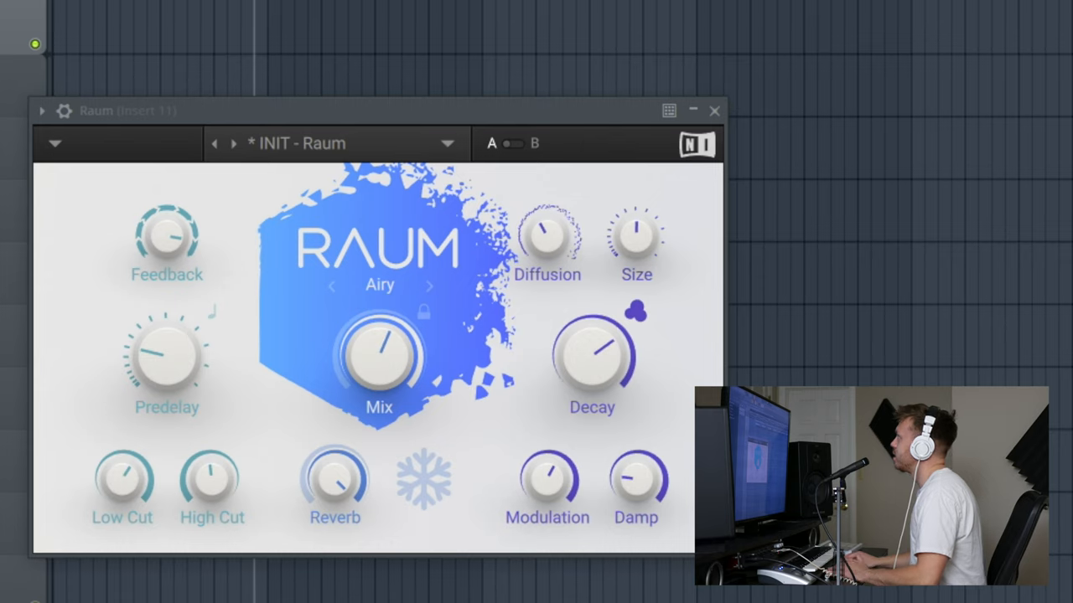
{"action": "left_click", "coordinate": [714, 110]}
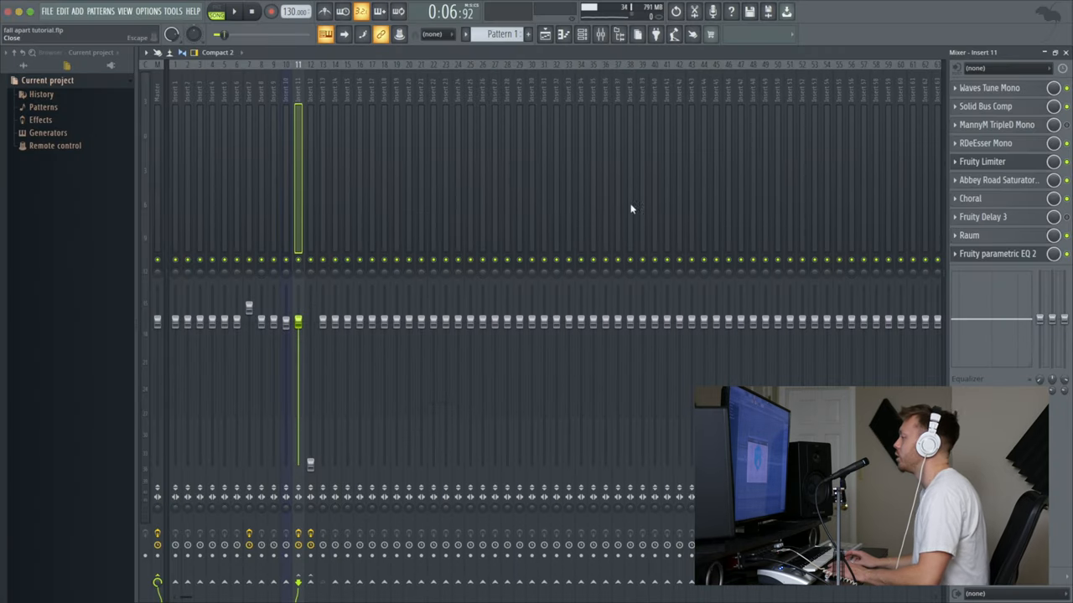